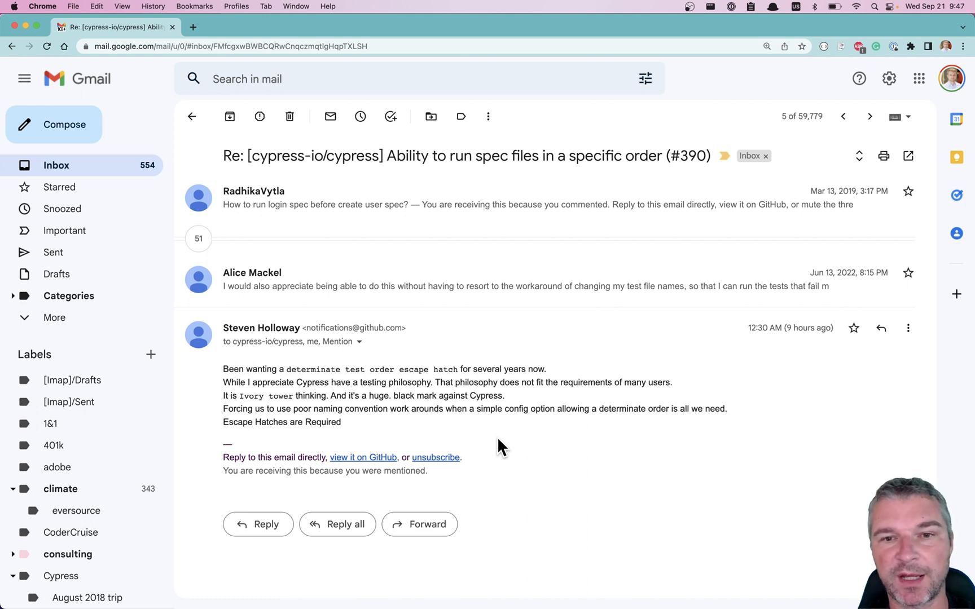
pyautogui.moveTo(523, 425)
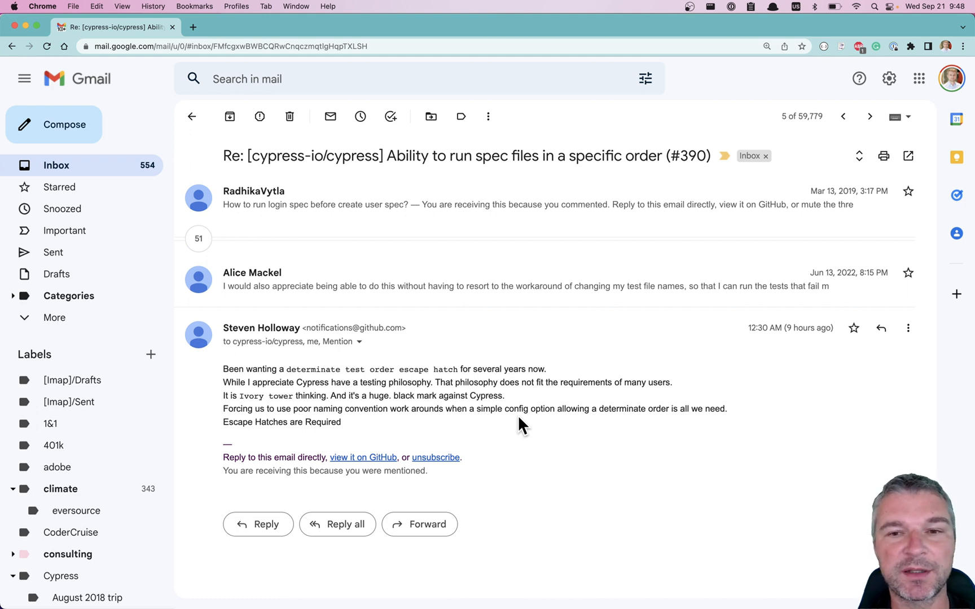
pyautogui.moveTo(725, 199)
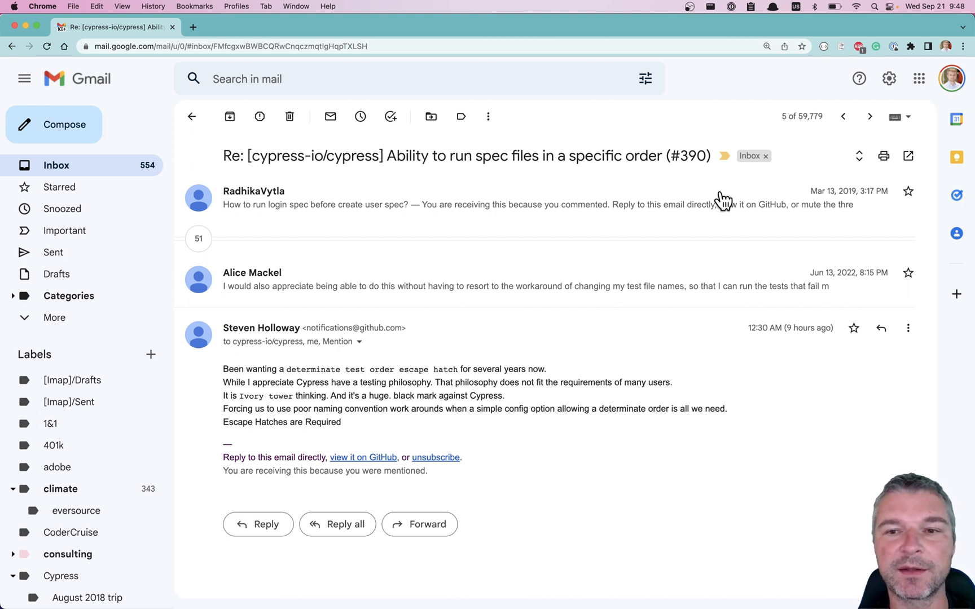
pyautogui.moveTo(623, 406)
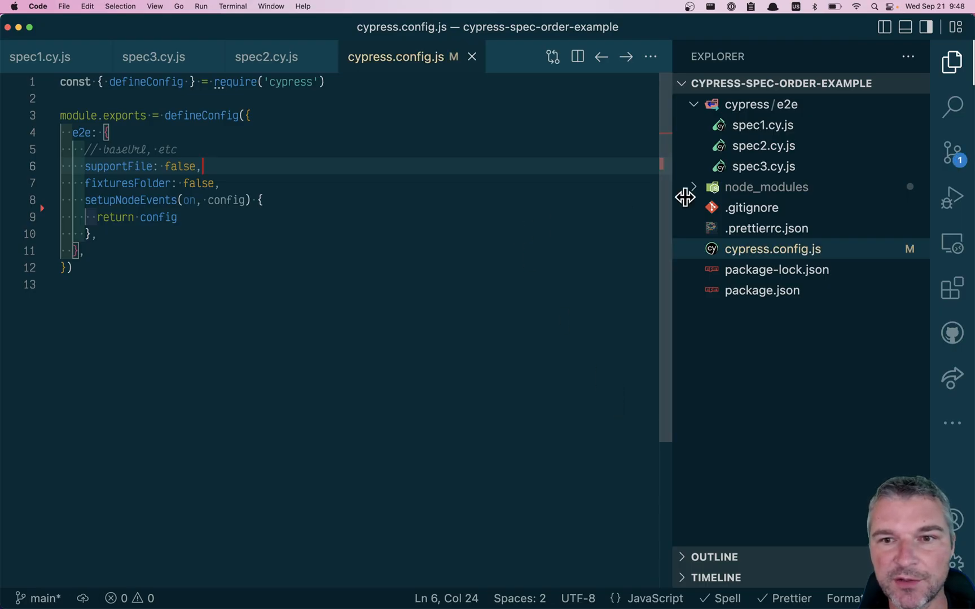
# Switch from the Gmail issue thread to the cypress-spec-order-example terminal.
pyautogui.click(763, 146)
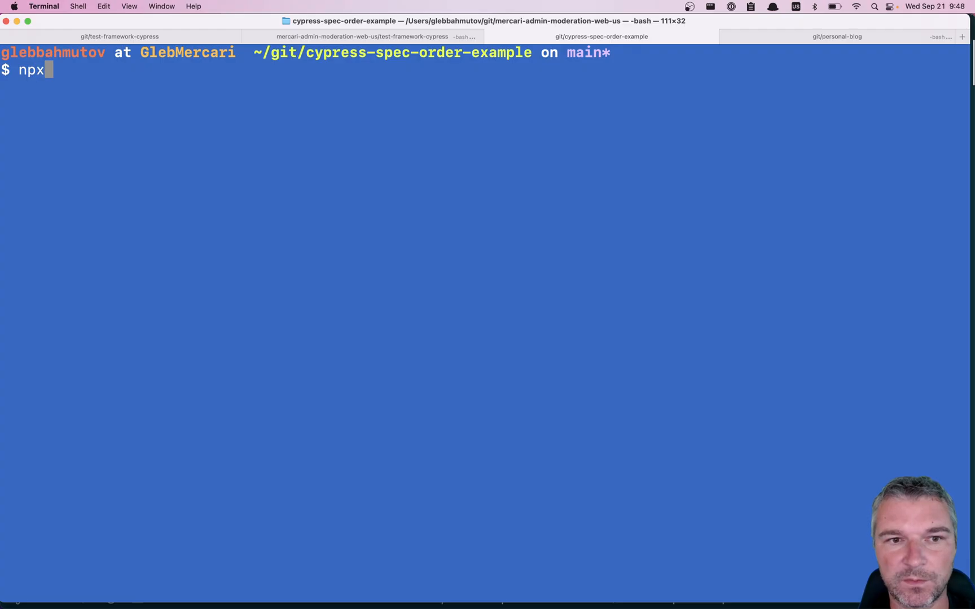
# Run npx cypress run and watch spec1.cy.js then spec2.cy.js execute alphabetically.
pyautogui.write(' cypress run')
pyautogui.press('Return')
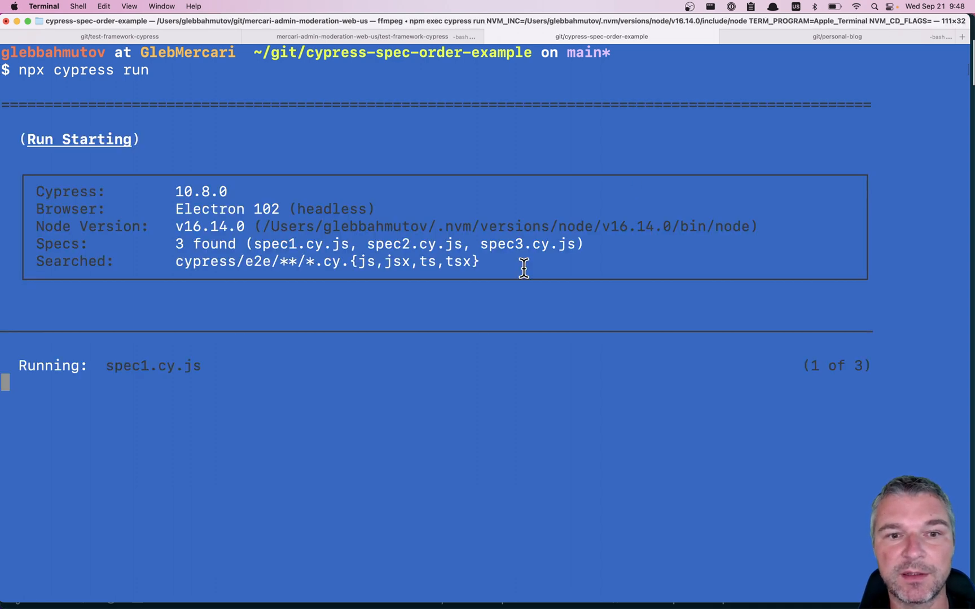
pyautogui.moveTo(442, 242)
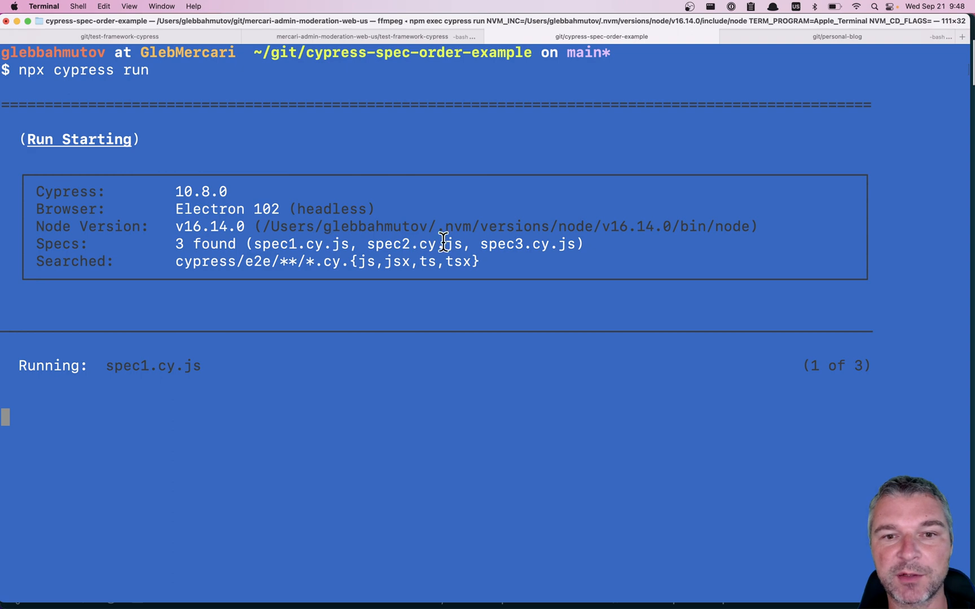
pyautogui.moveTo(197, 364)
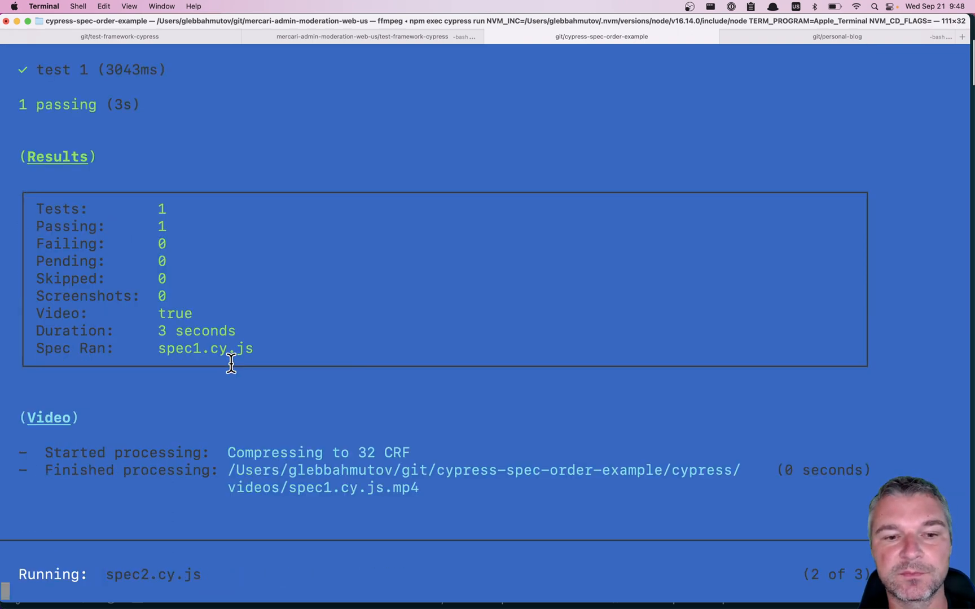
pyautogui.scroll(-3)
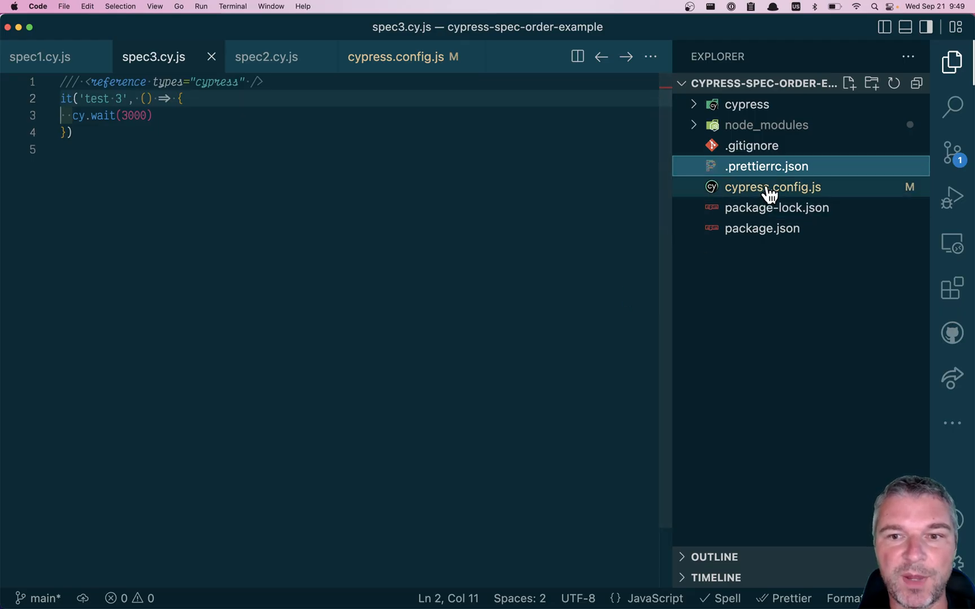
# Add console.log(config) inside setupNodeEvents in cypress.config.js.
pyautogui.click(772, 186)
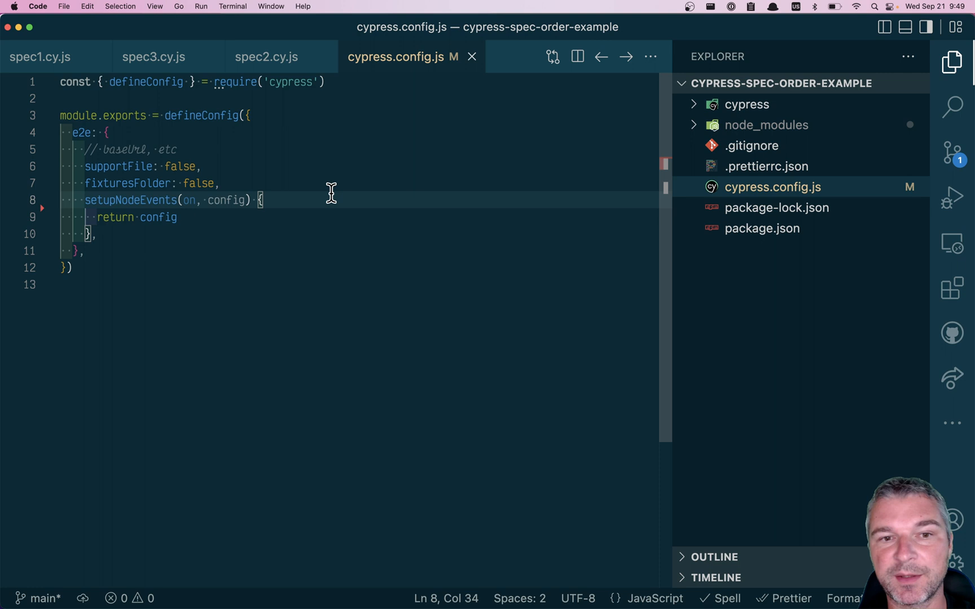
pyautogui.write('console.log(config)')
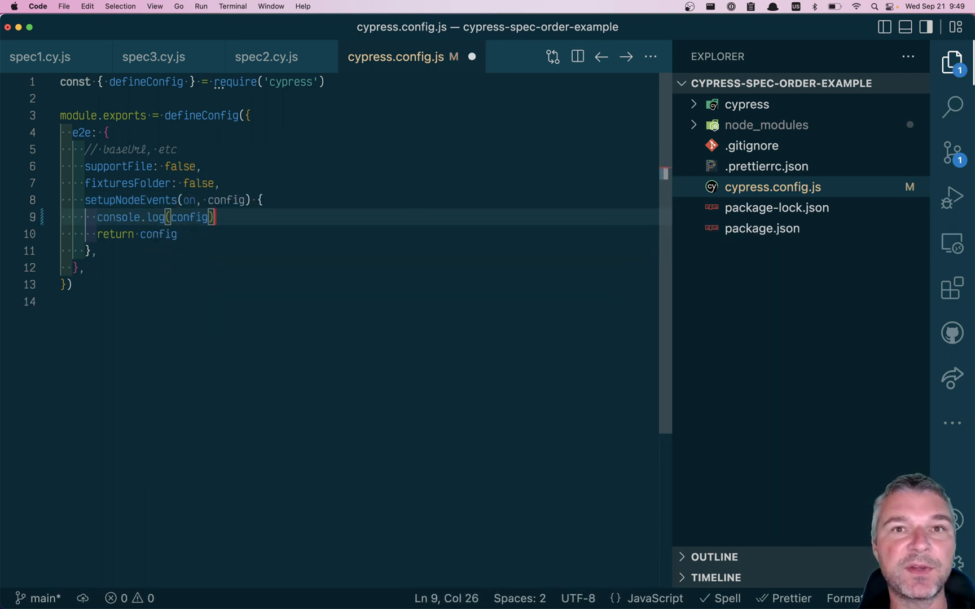
pyautogui.moveTo(334, 203)
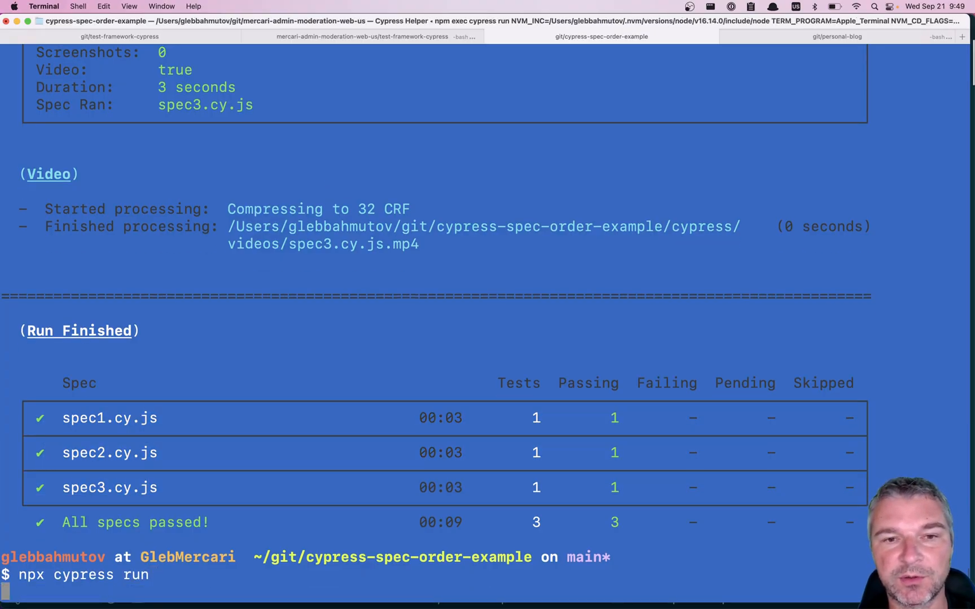
# Rerun Cypress and scroll through the printed resolved config, stopping as spec1.cy.js starts.
pyautogui.press('Return')
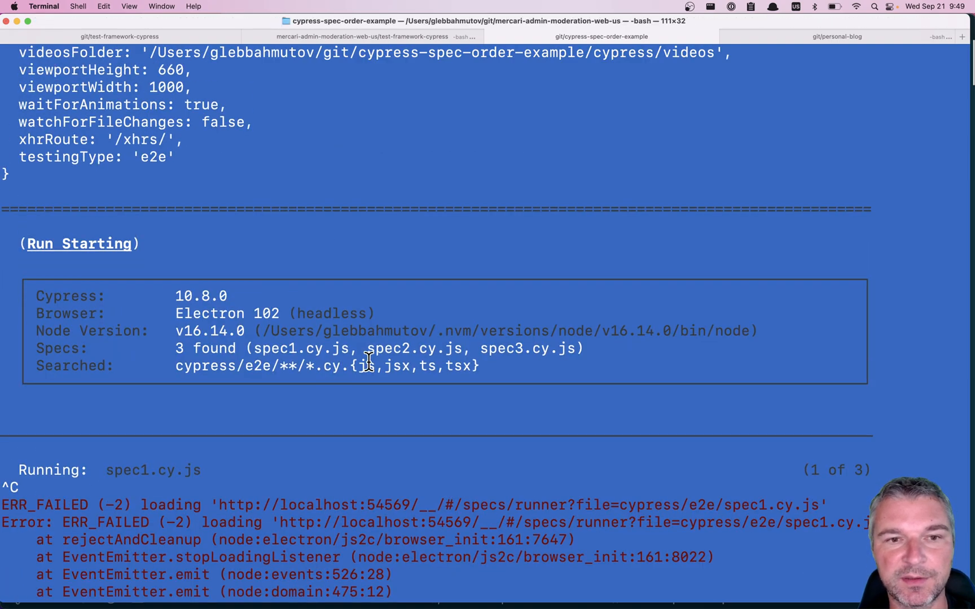
pyautogui.scroll(3)
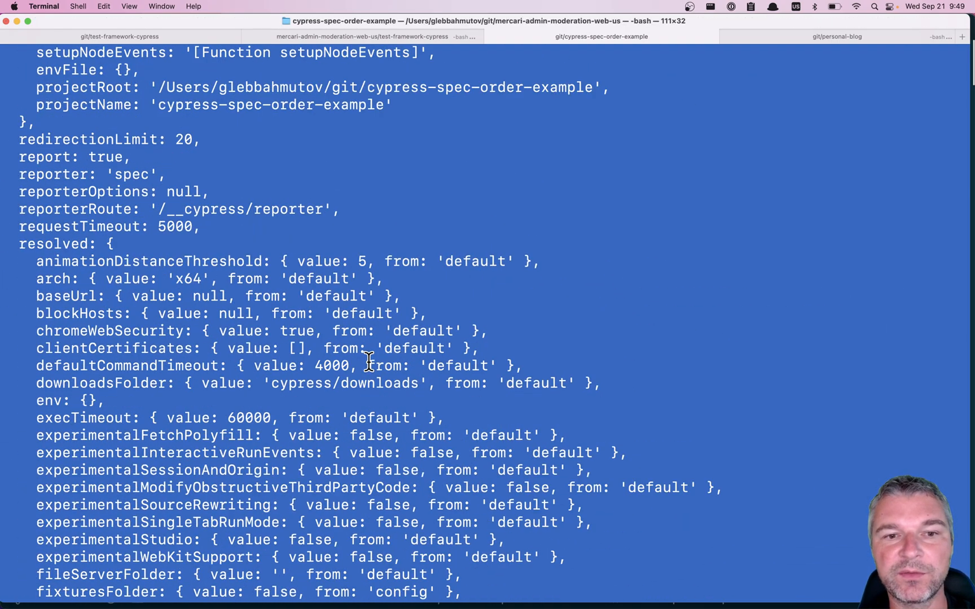
pyautogui.scroll(-3)
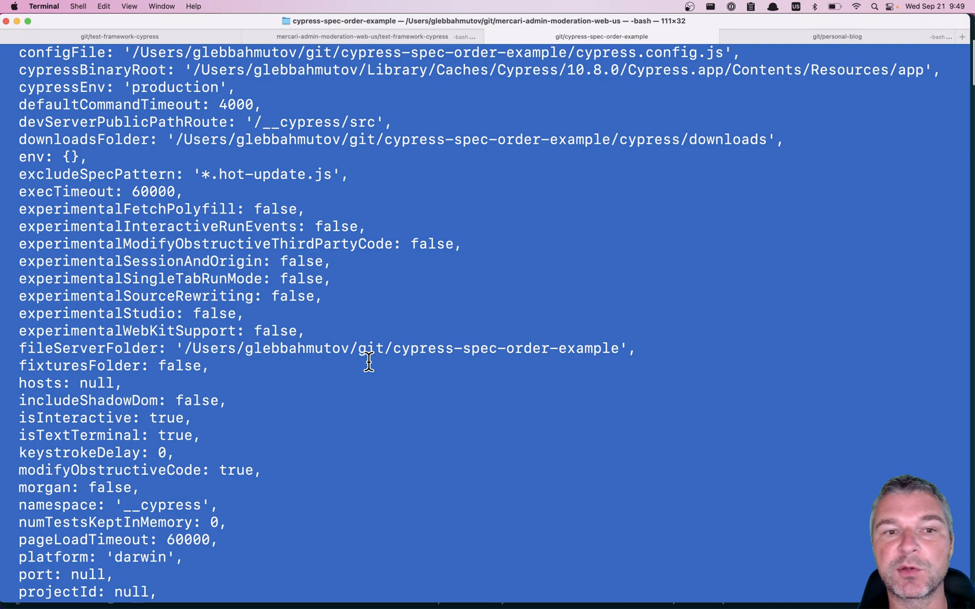
pyautogui.scroll(3)
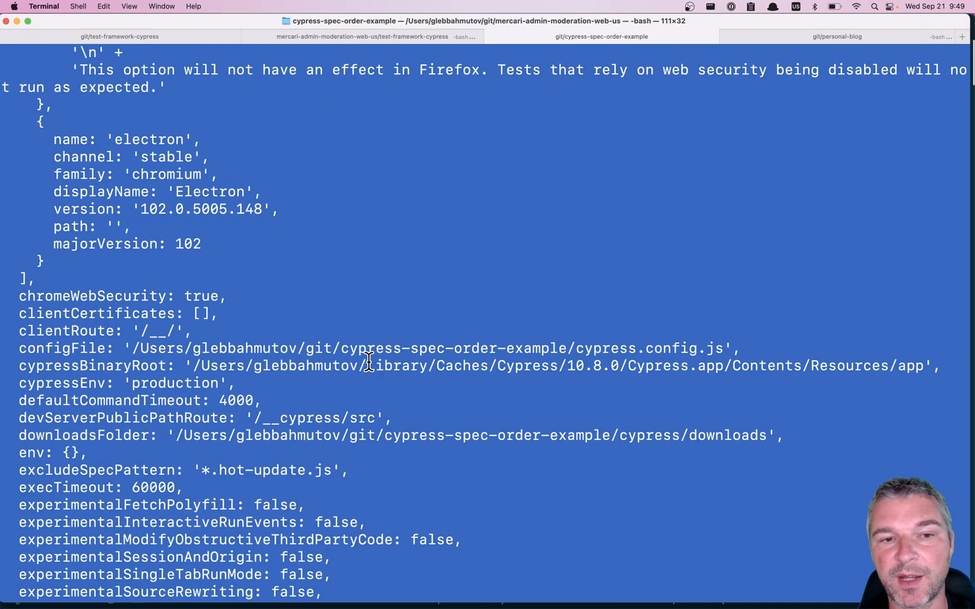
pyautogui.scroll(-3)
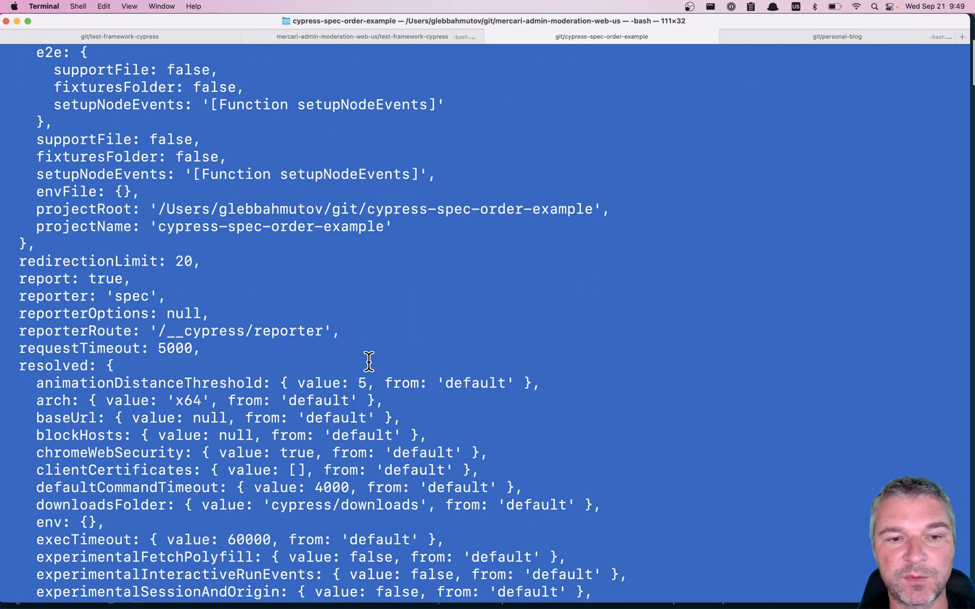
pyautogui.scroll(-3)
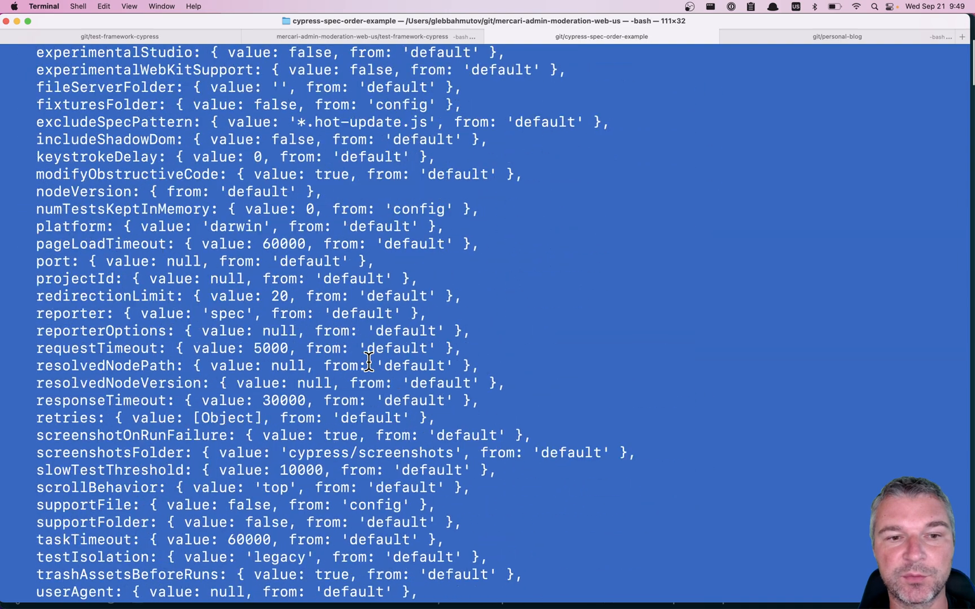
pyautogui.scroll(-3)
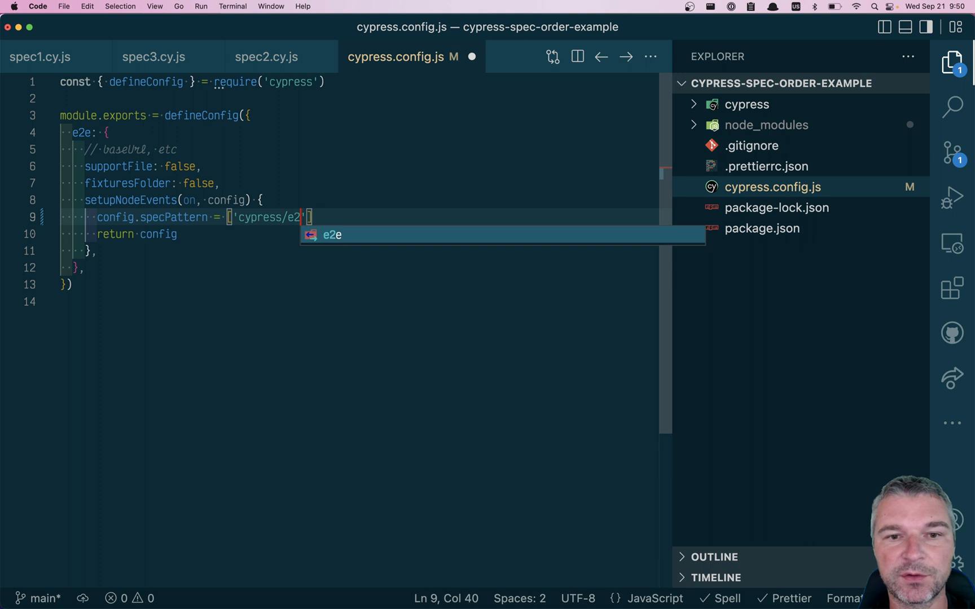
# Set config.specPattern to cypress/e2e spec2.cy.js, spec3.cy.js, then spec1.cy.js.
pyautogui.write('e/spec2.cy.js')
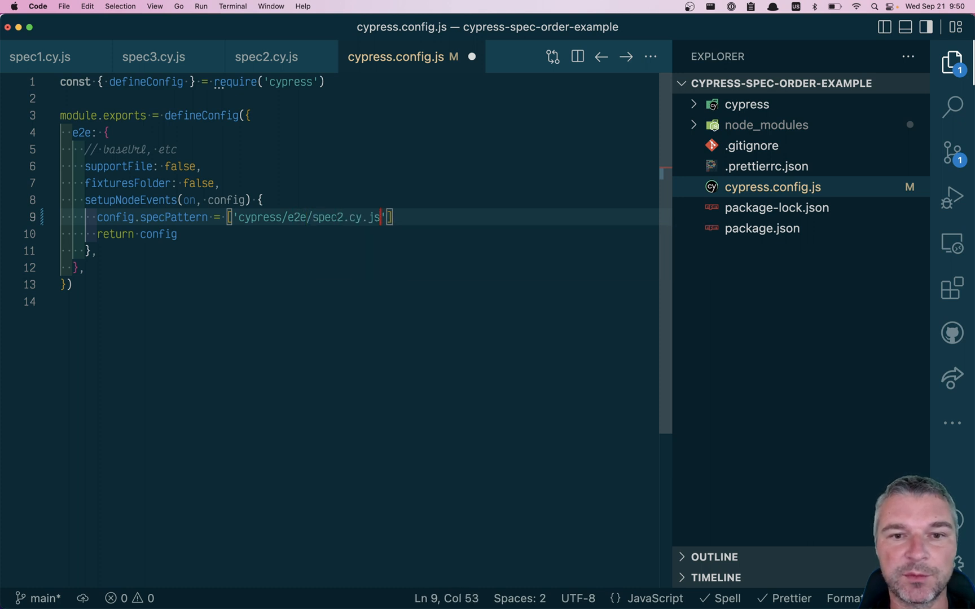
pyautogui.write(',')
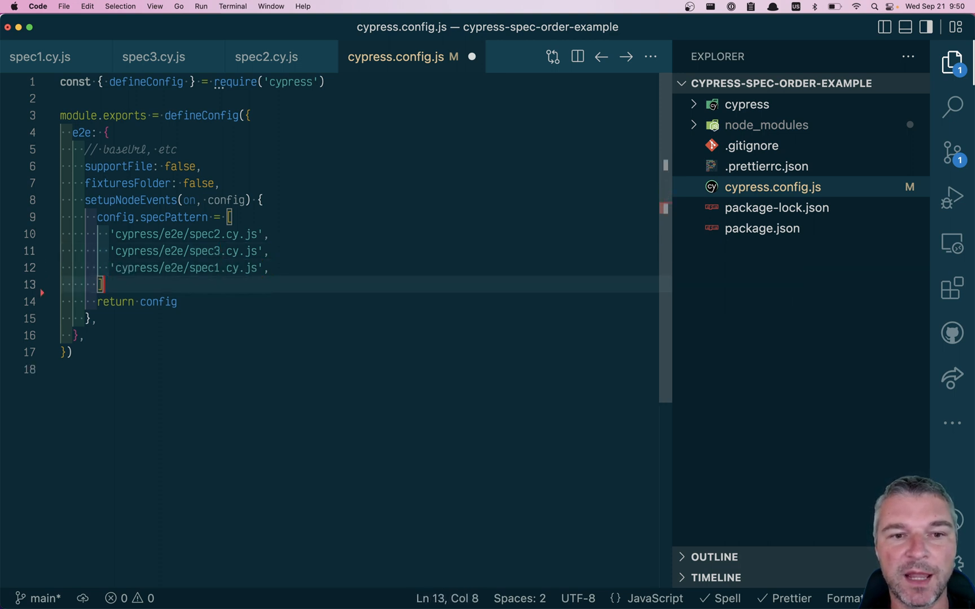
pyautogui.doubleClick(113, 302)
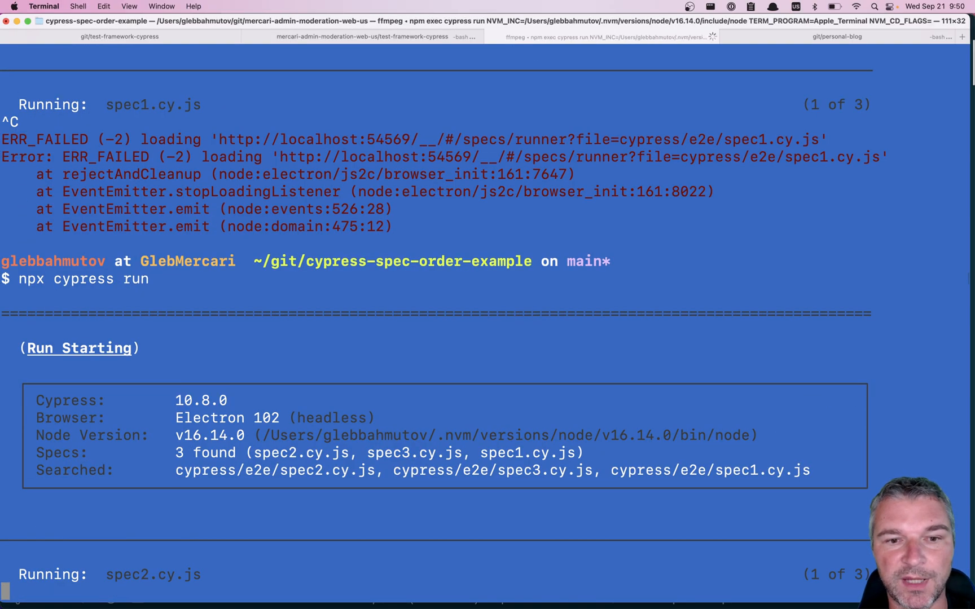
# Review the run ordered spec2, spec3, spec1, then return to cypress.config.js.
pyautogui.scroll(3)
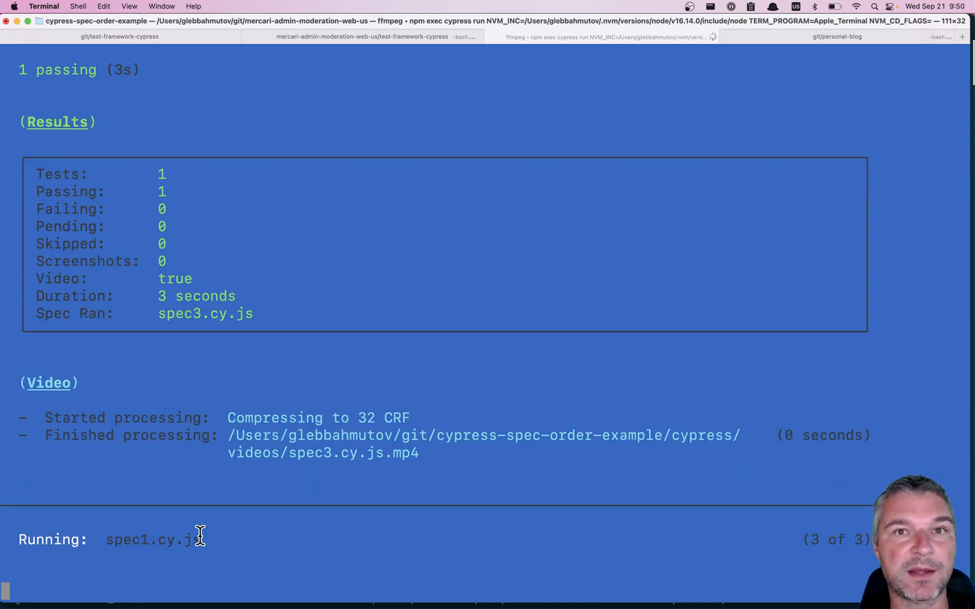
pyautogui.scroll(-3)
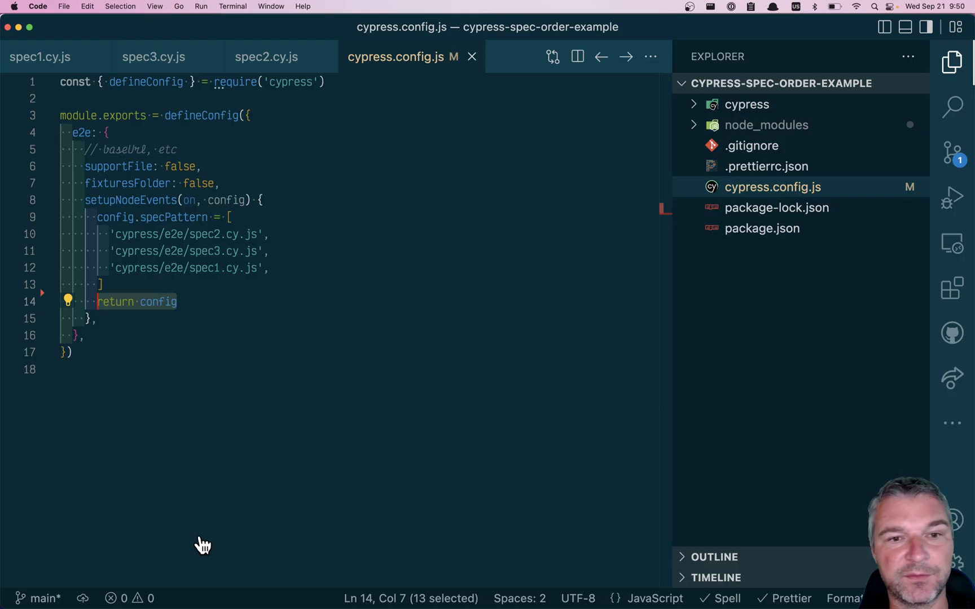
pyautogui.click(255, 267)
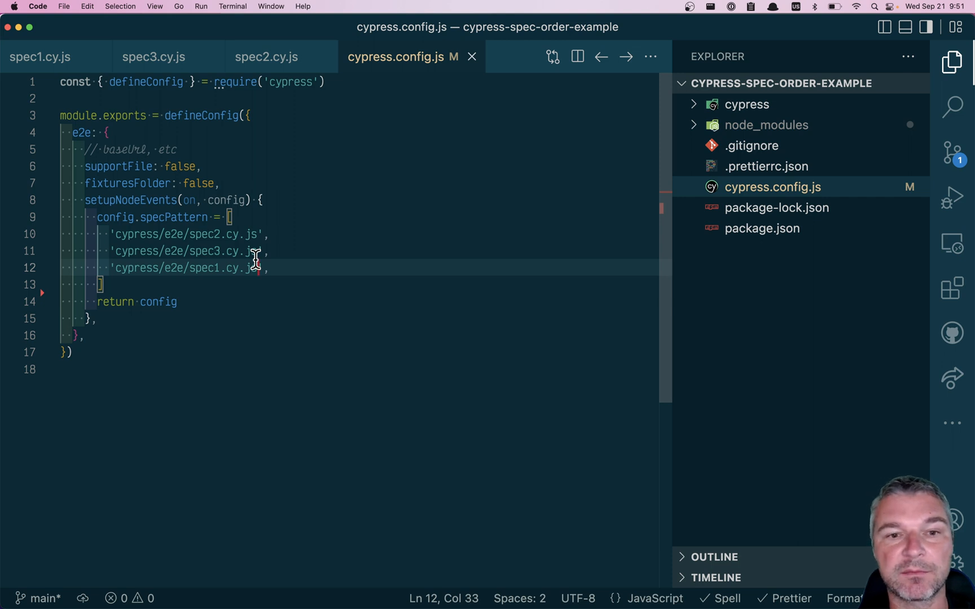